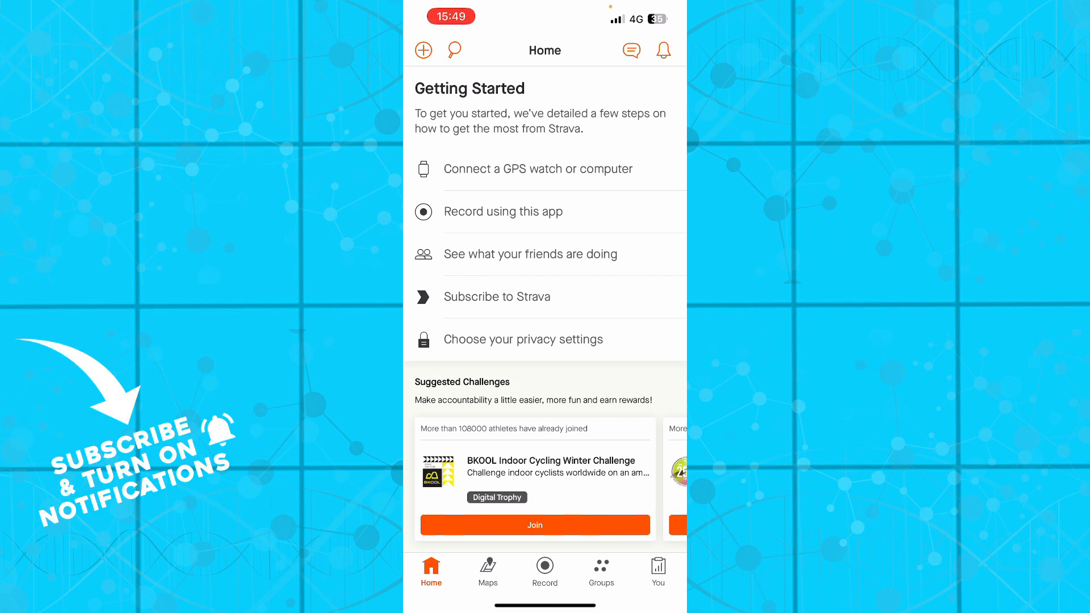
Open Strava's Settings screen with account options, units and privacy controls.
click(544, 570)
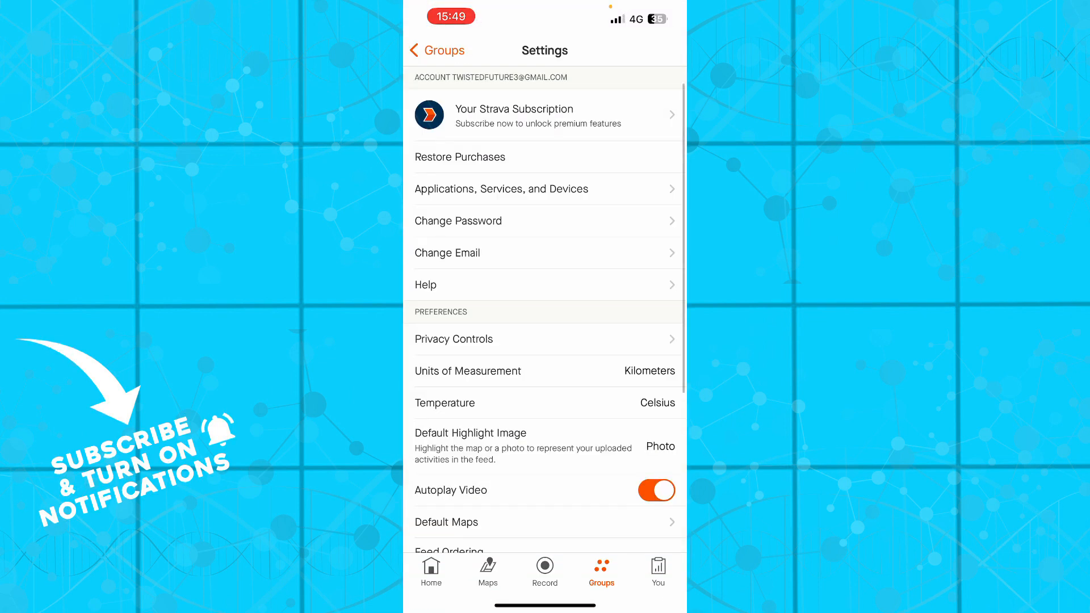
Check this week's distance, time and elevation on the You Progress page, then return Home.
click(657, 570)
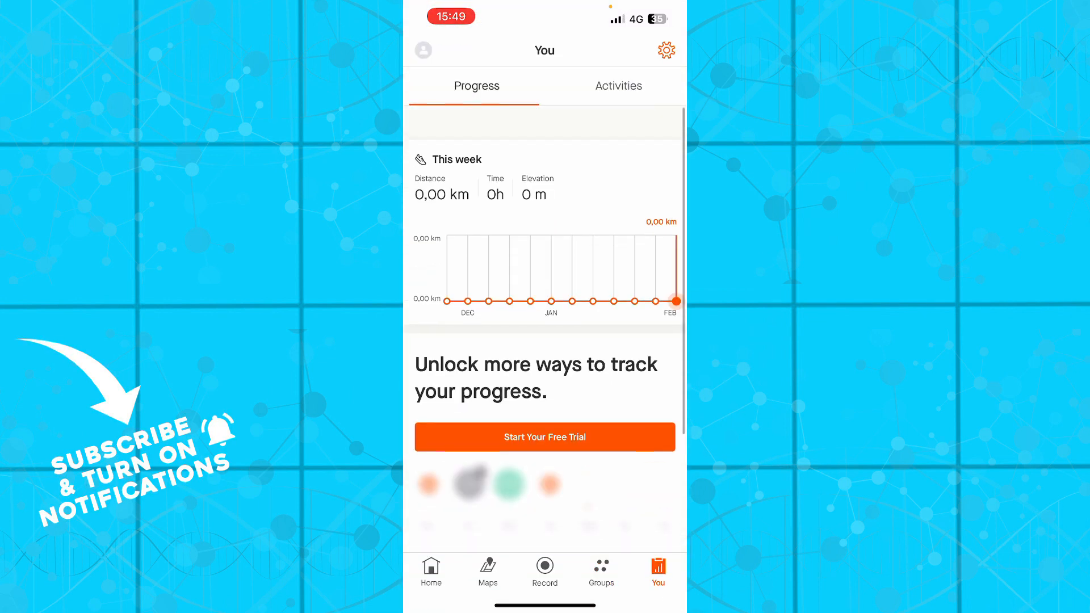
scroll(down, 3)
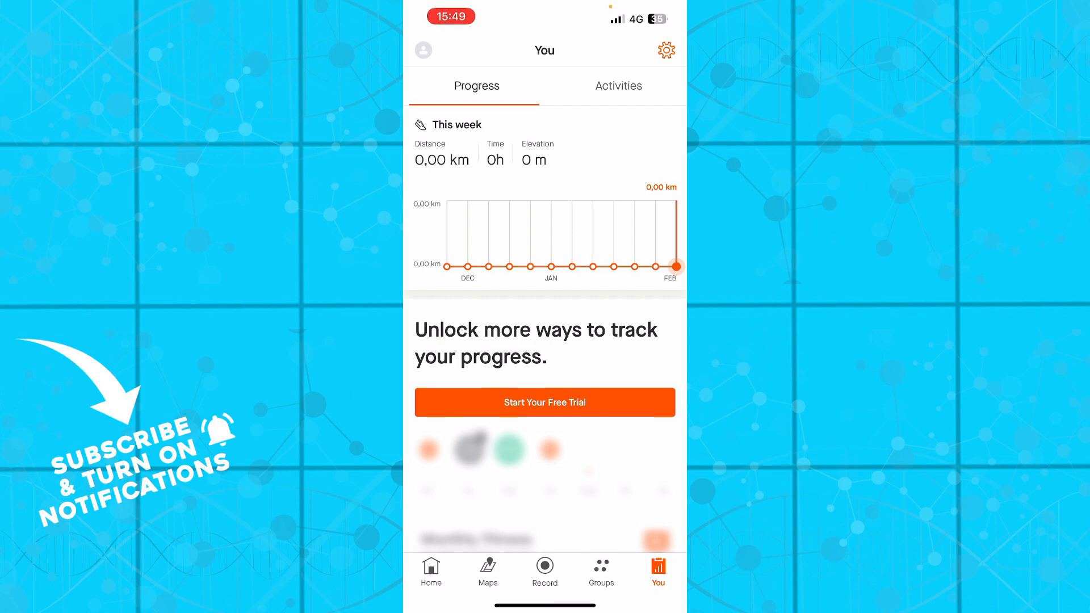
click(431, 570)
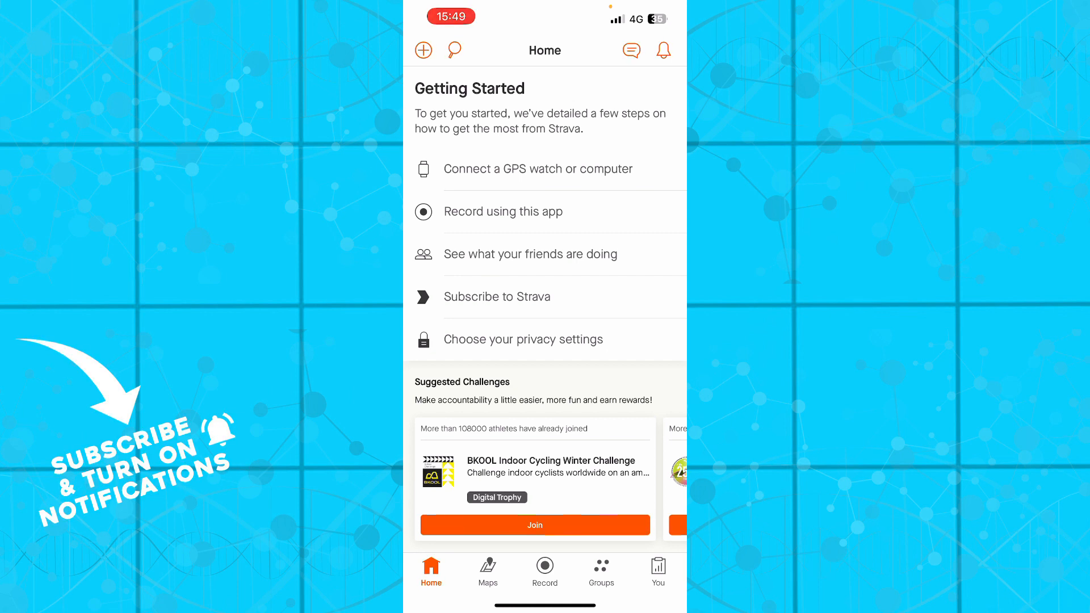
Switch to the Maps tab showing route filters and the Routes subscription trial.
click(488, 570)
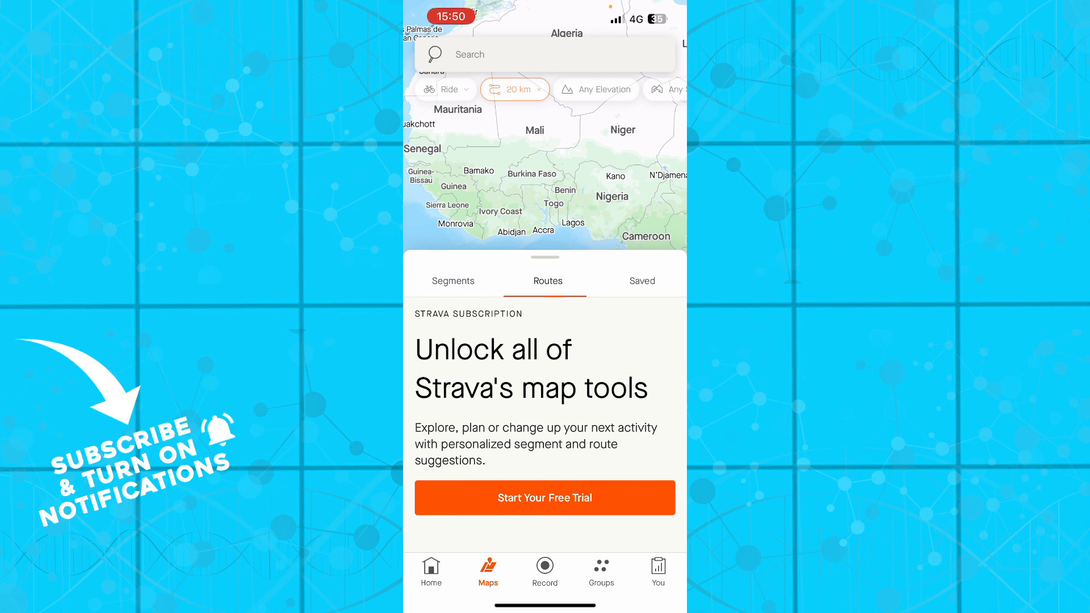
Go back to the Home tab with the getting-started steps and suggested challenges.
click(430, 570)
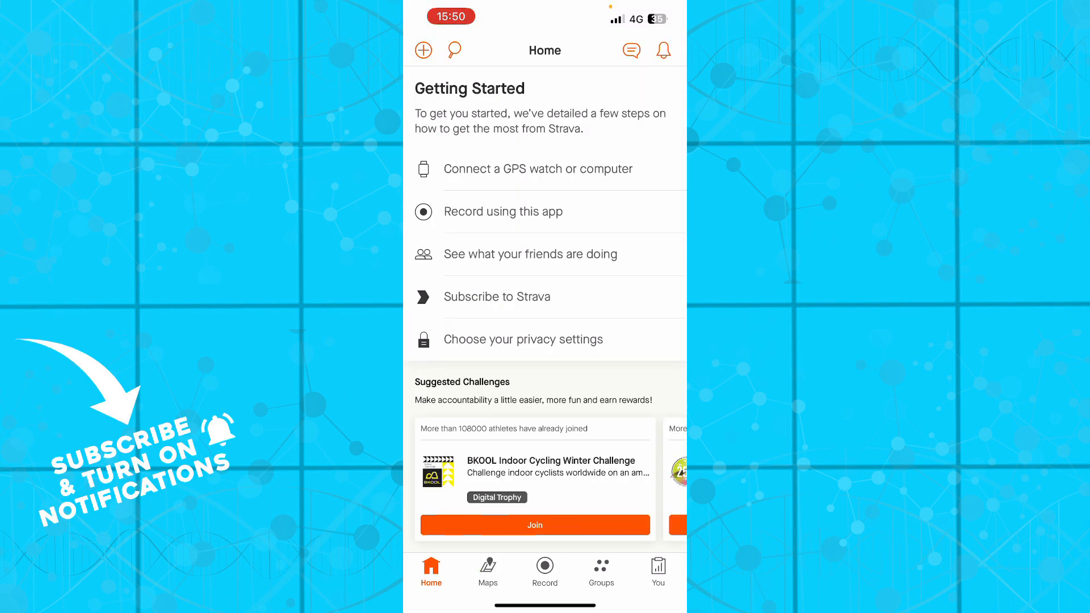